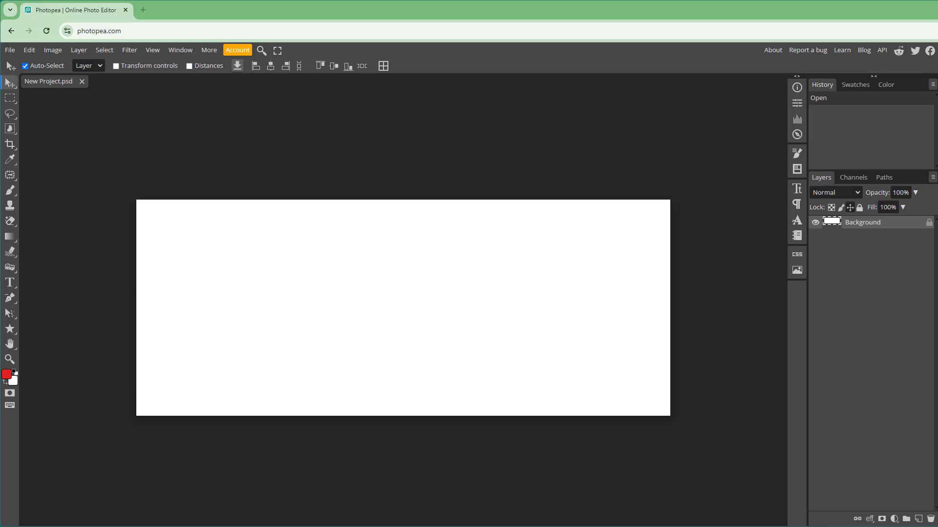
pyautogui.moveTo(481, 222)
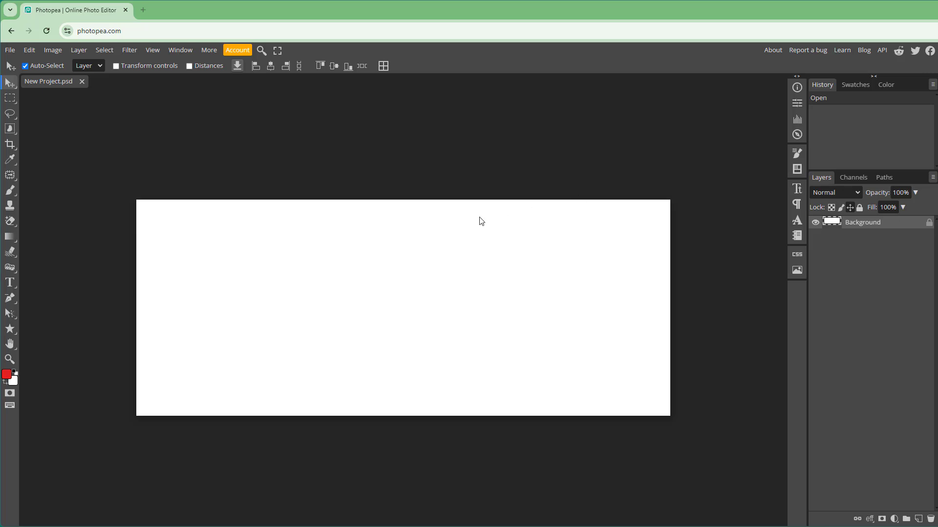
pyautogui.moveTo(21, 240)
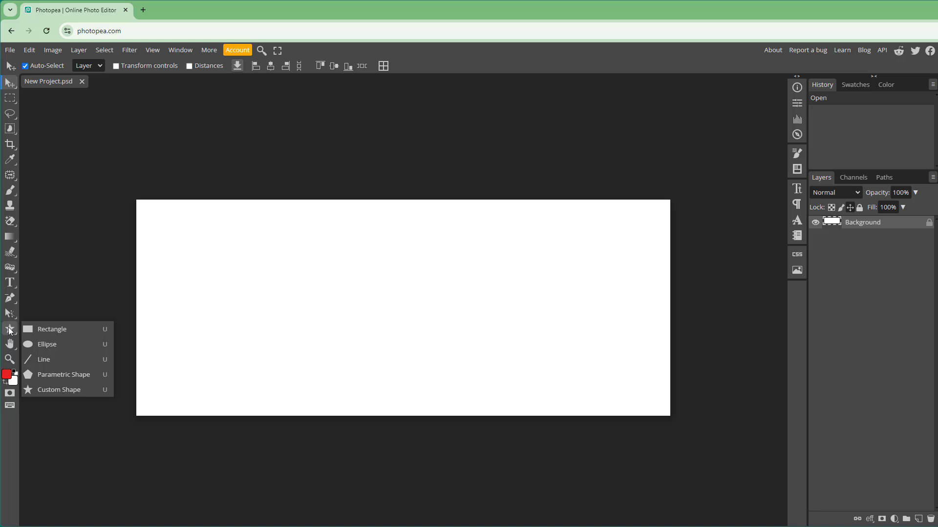
pyautogui.moveTo(68, 374)
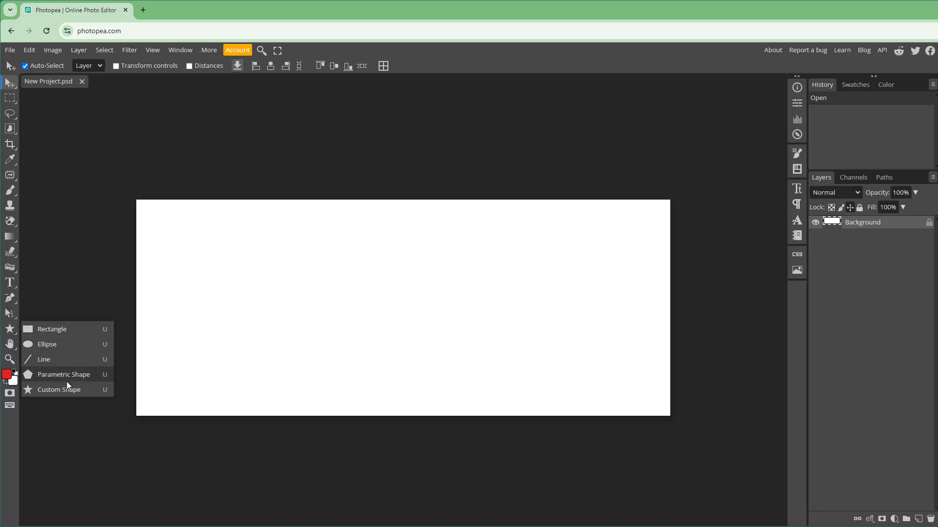
# Draw a five-sided polygon path on the left of the canvas using the Parametric Shape tool in Path mode.
pyautogui.click(64, 374)
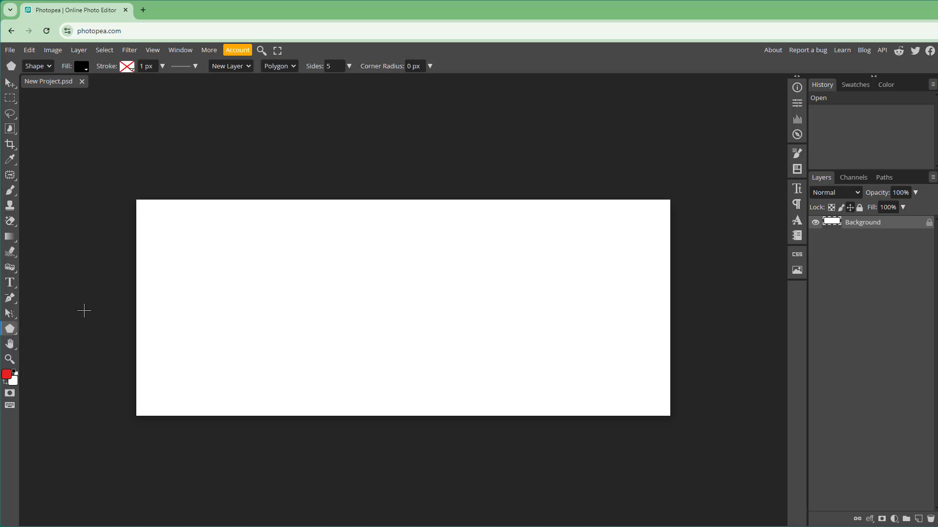
pyautogui.click(34, 65)
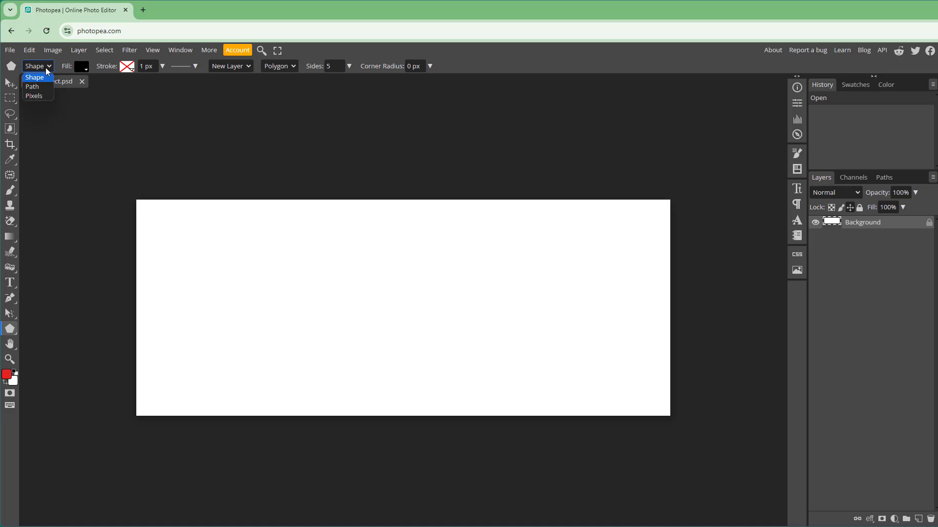
pyautogui.moveTo(34, 88)
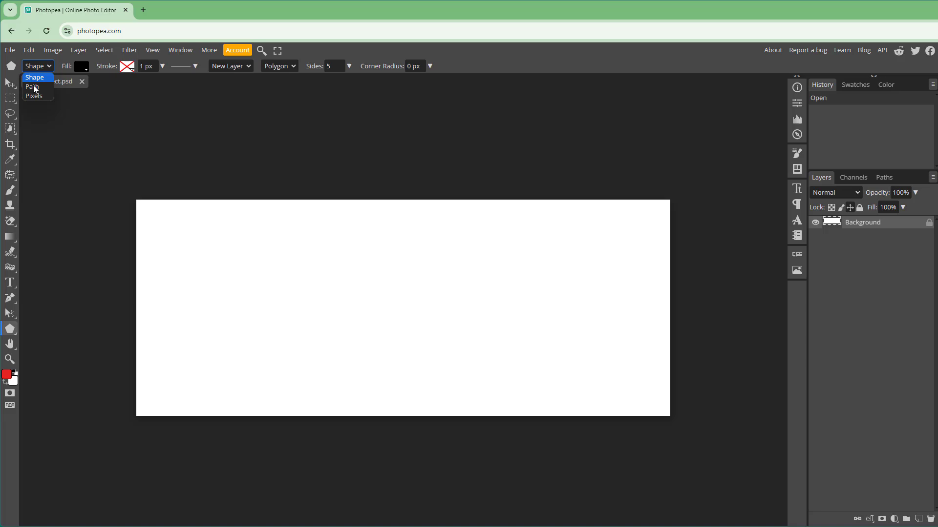
pyautogui.click(33, 87)
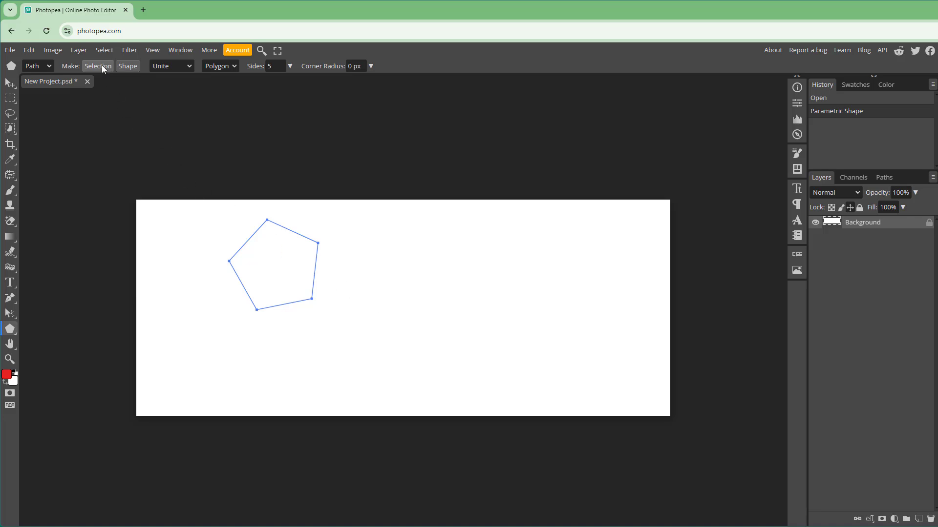
# Undo the selection and fill layer made from the path, then add a second overlapping pentagon path.
pyautogui.click(98, 65)
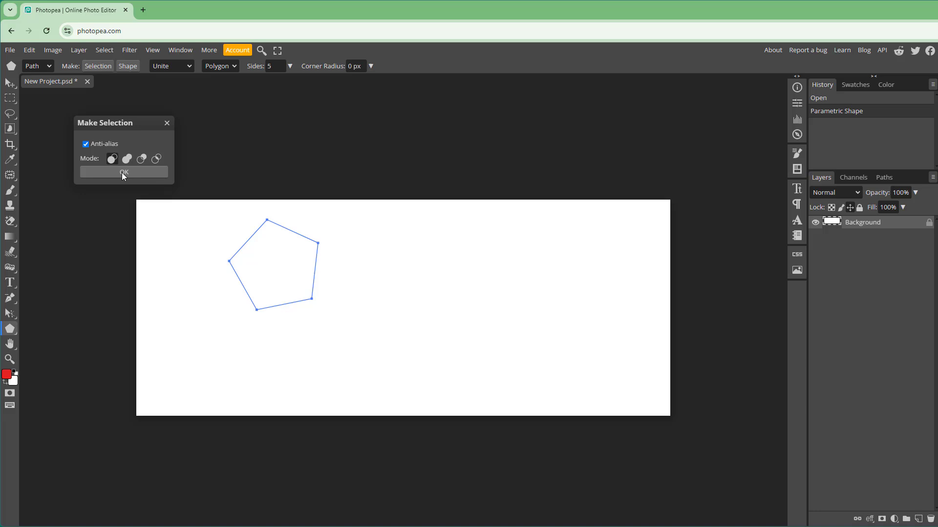
pyautogui.click(123, 172)
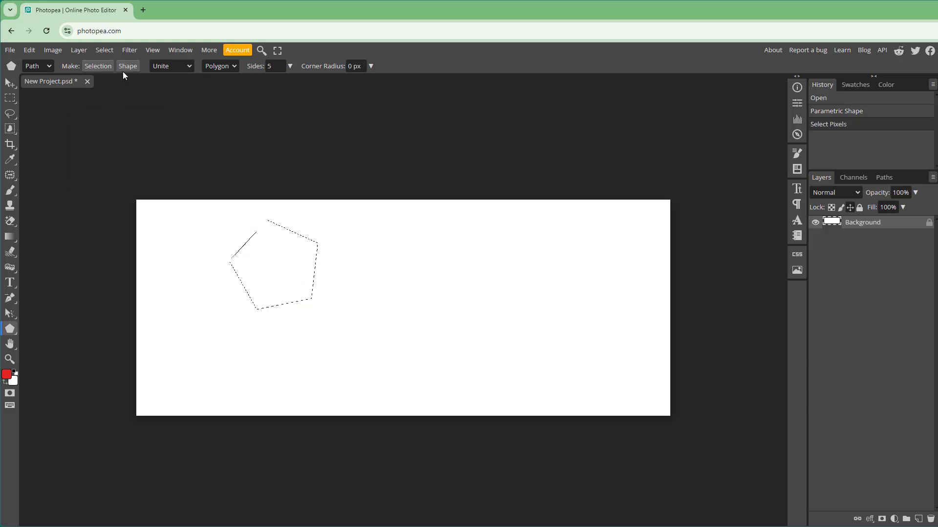
pyautogui.press('ctrl+z')
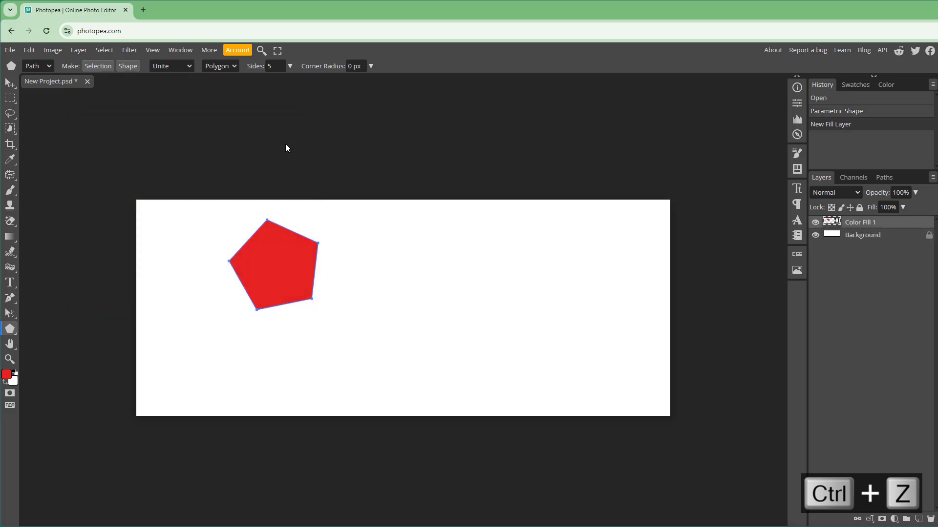
pyautogui.press('ctrl+z')
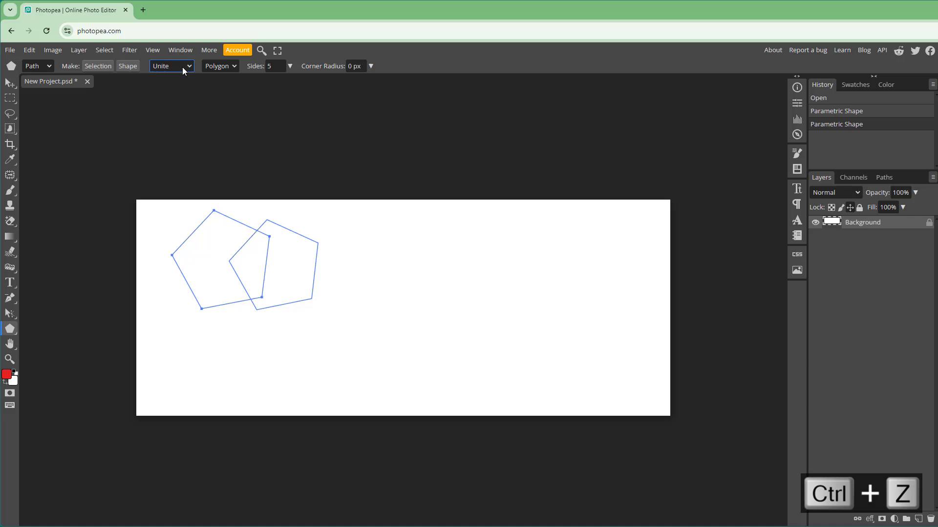
# Draw a Subtract pentagon and a Unite pentagon, then convert the combined path into a selection.
pyautogui.click(172, 66)
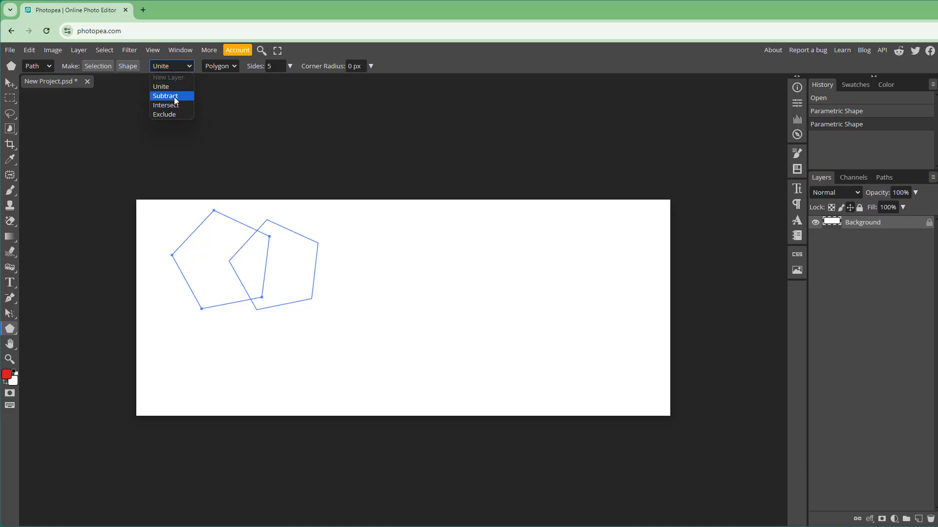
pyautogui.click(165, 96)
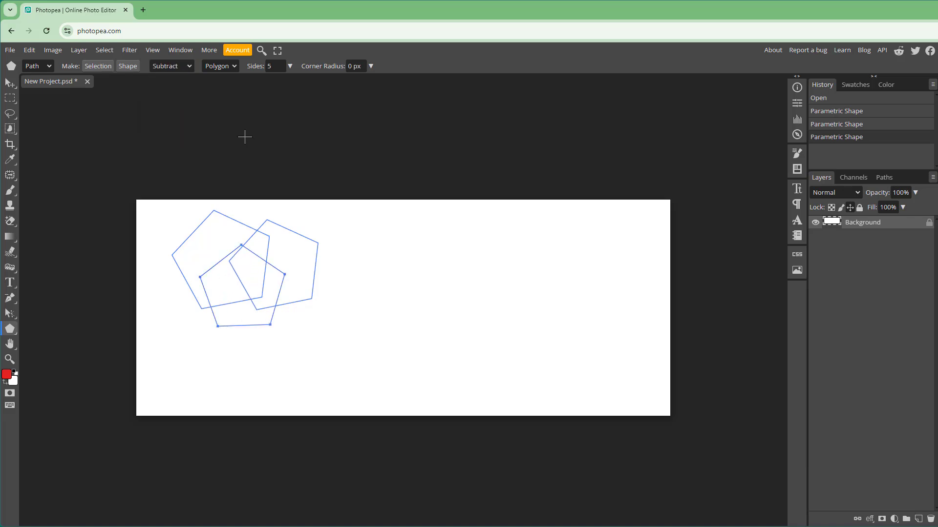
pyautogui.click(170, 65)
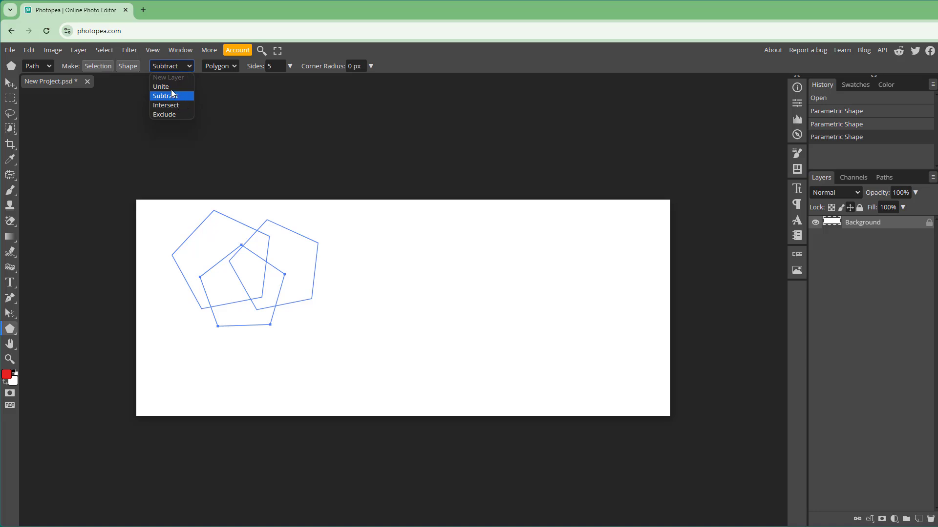
pyautogui.click(160, 86)
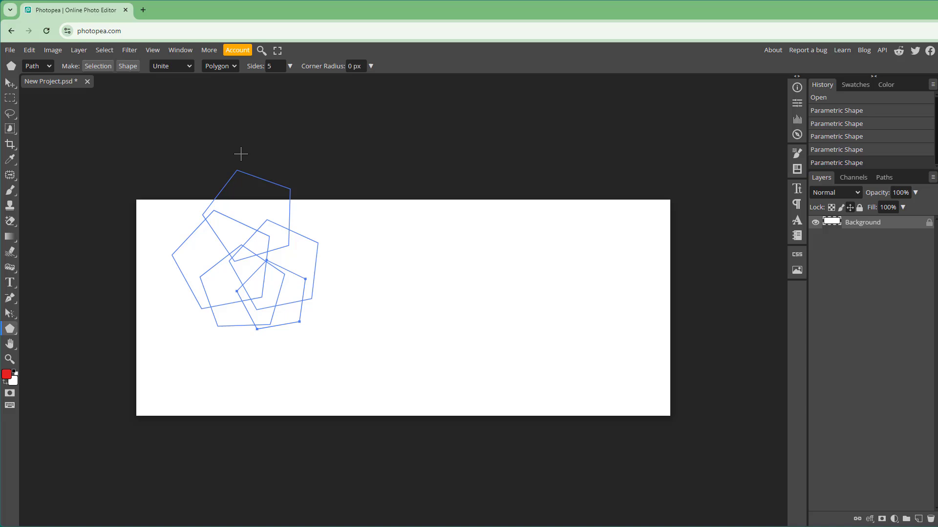
pyautogui.click(98, 65)
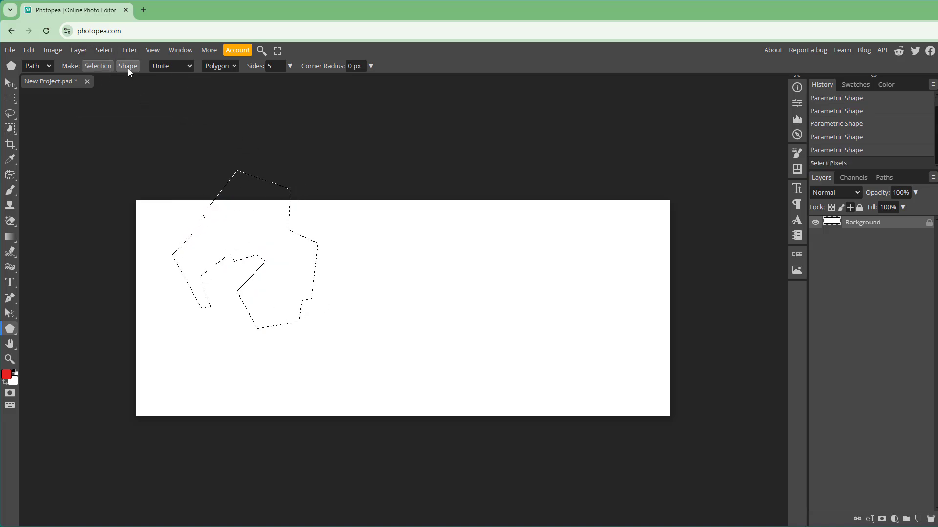
# Keep the Polygon shape type in Path mode and fill the selection with a red Solid Color layer.
pyautogui.click(219, 65)
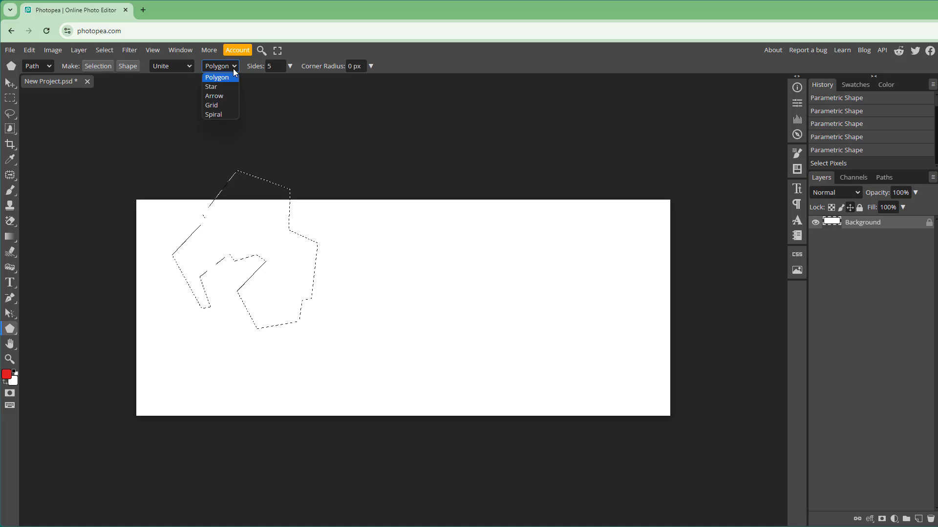
pyautogui.moveTo(220, 106)
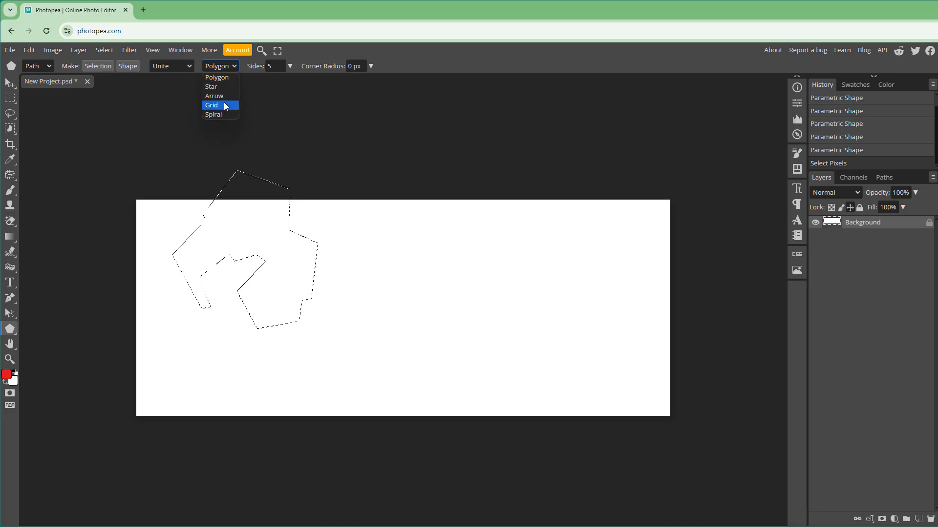
pyautogui.click(194, 77)
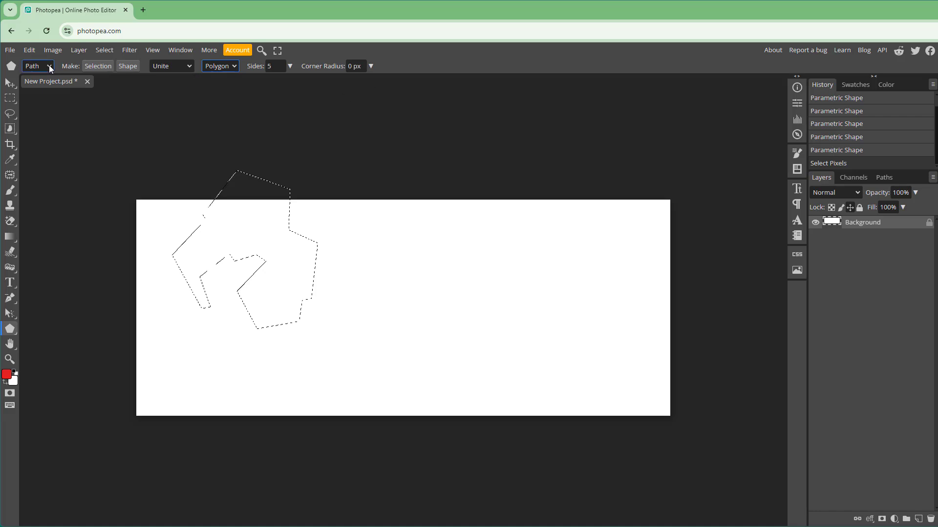
pyautogui.click(33, 65)
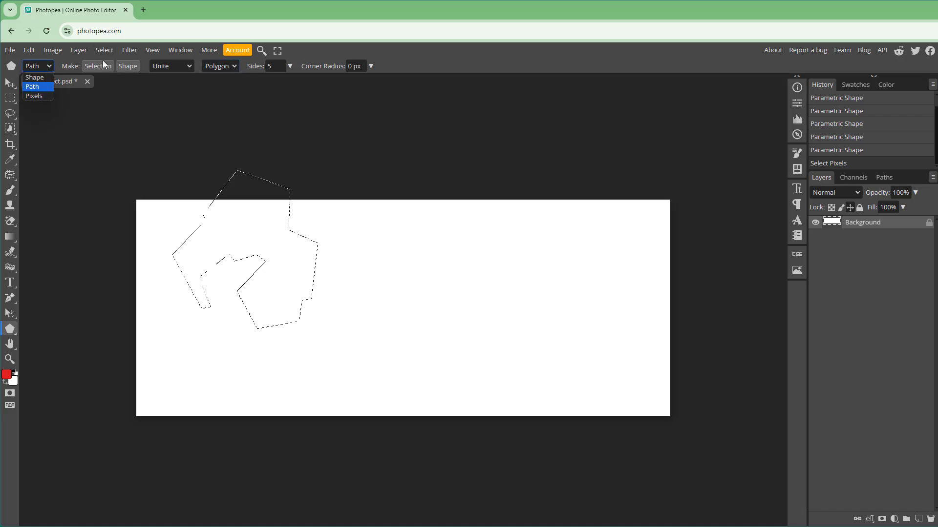
pyautogui.click(32, 86)
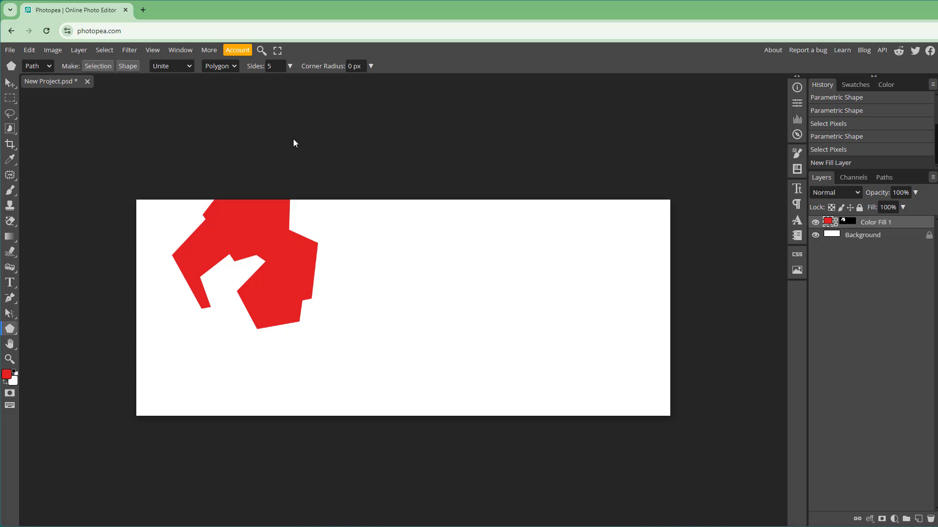
pyautogui.click(37, 65)
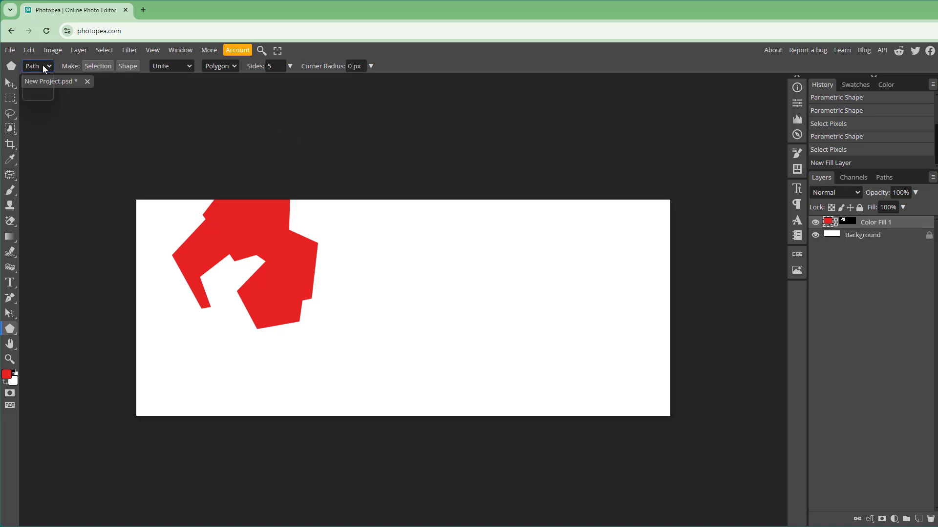
# Paint a red pentagon in Pixels mode, set the foreground colour to purple, and paint a larger pentagon.
pyautogui.click(33, 66)
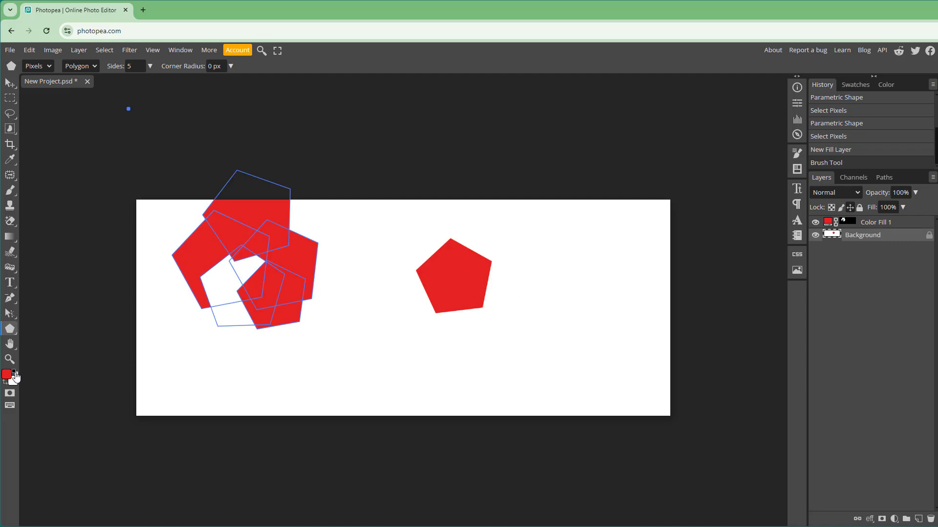
pyautogui.click(7, 376)
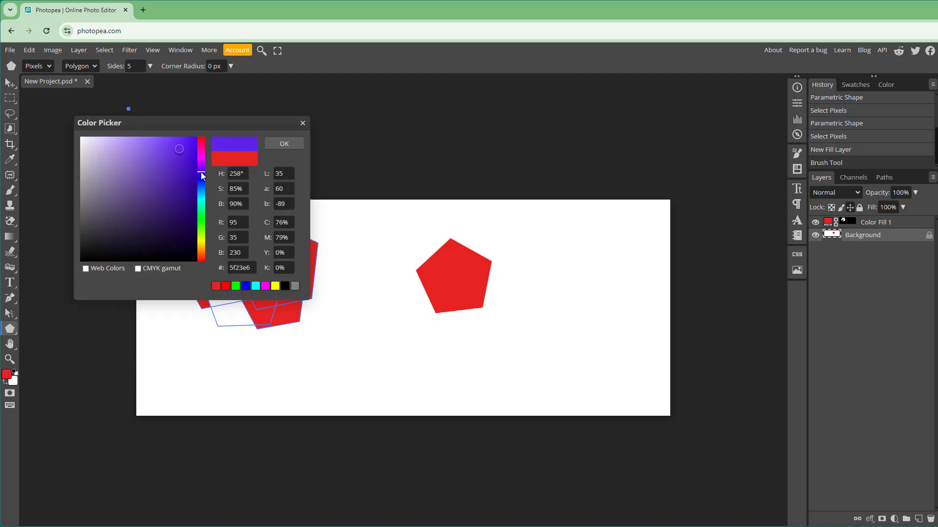
pyautogui.click(284, 143)
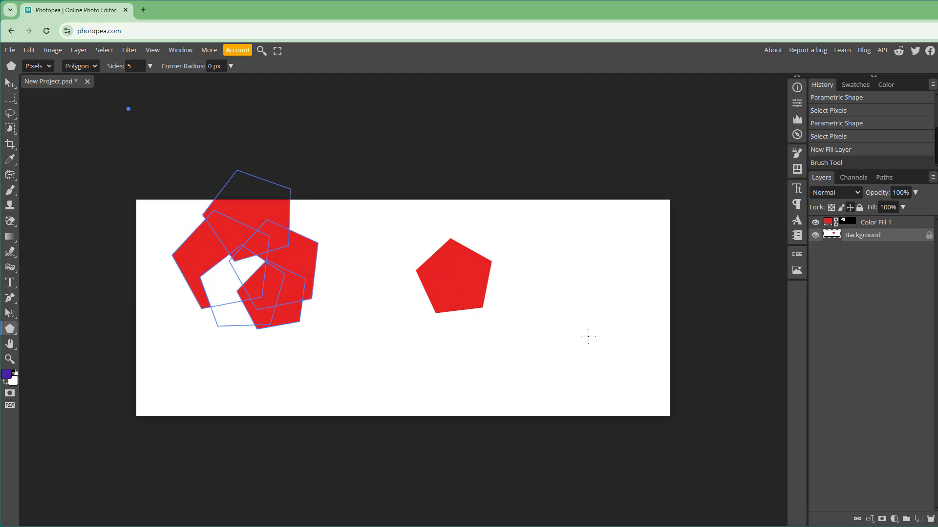
pyautogui.moveTo(577, 328)
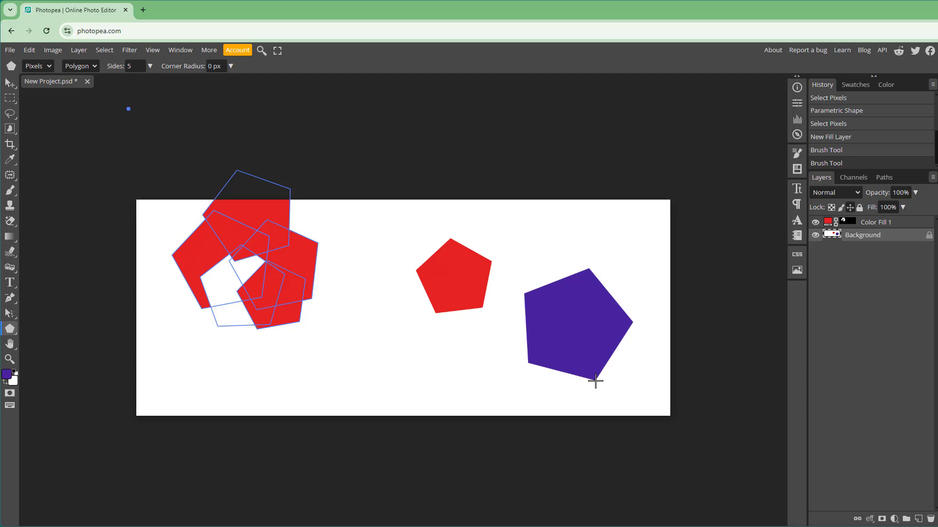
pyautogui.moveTo(130, 94)
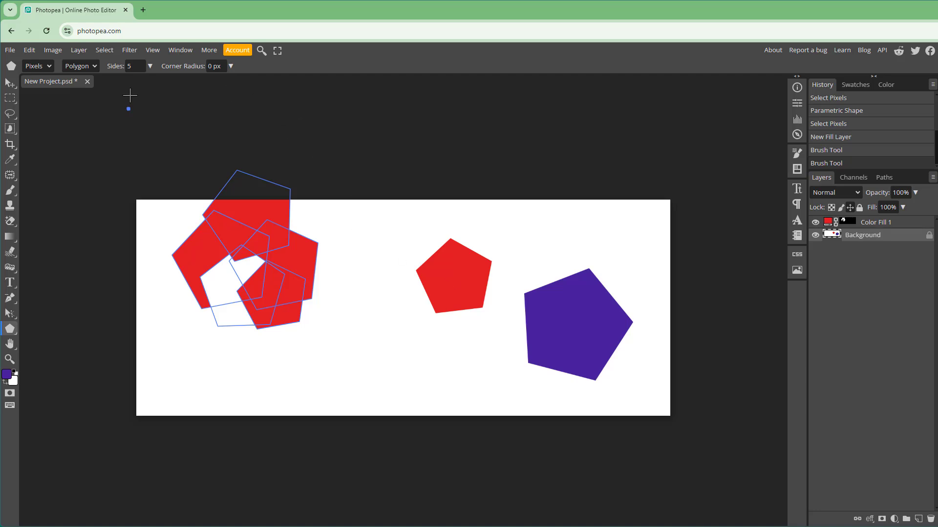
# Draw a purple pentagon with 13 px corner radius to the left of the red one.
pyautogui.click(230, 65)
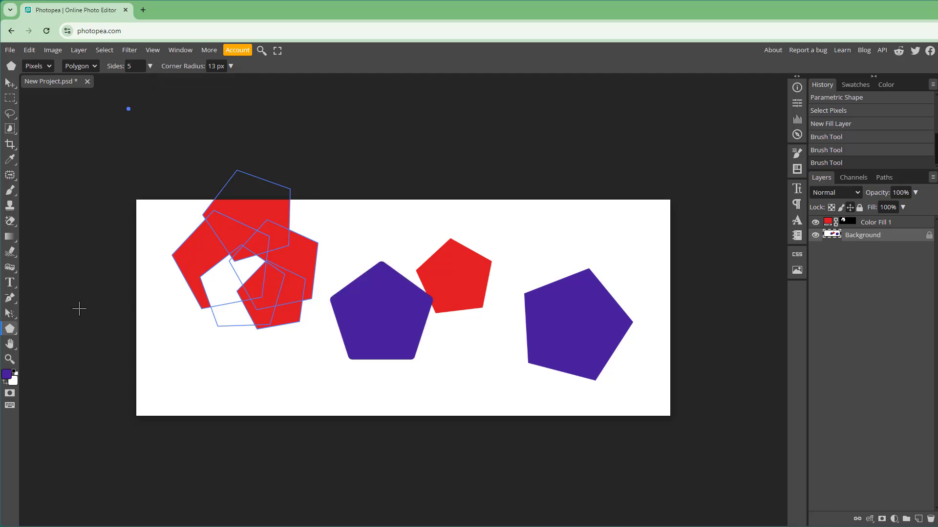
pyautogui.moveTo(10, 235)
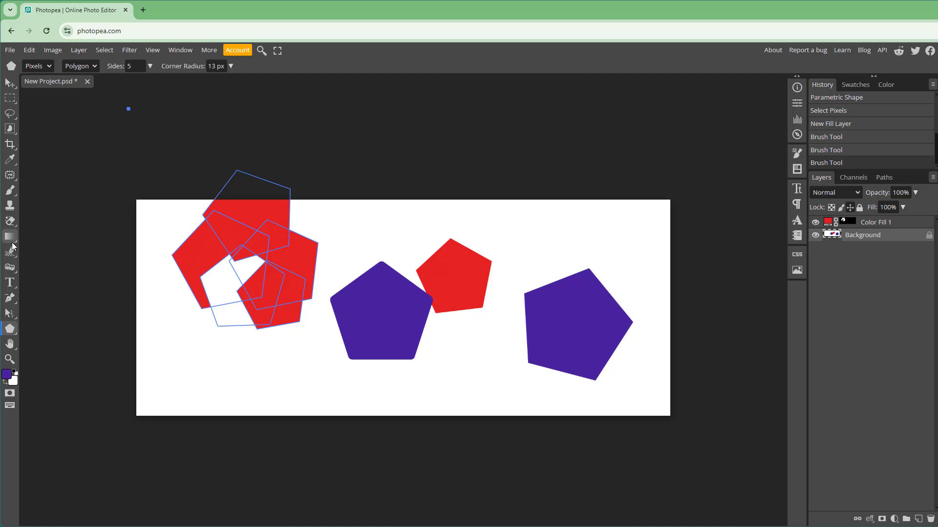
pyautogui.click(9, 222)
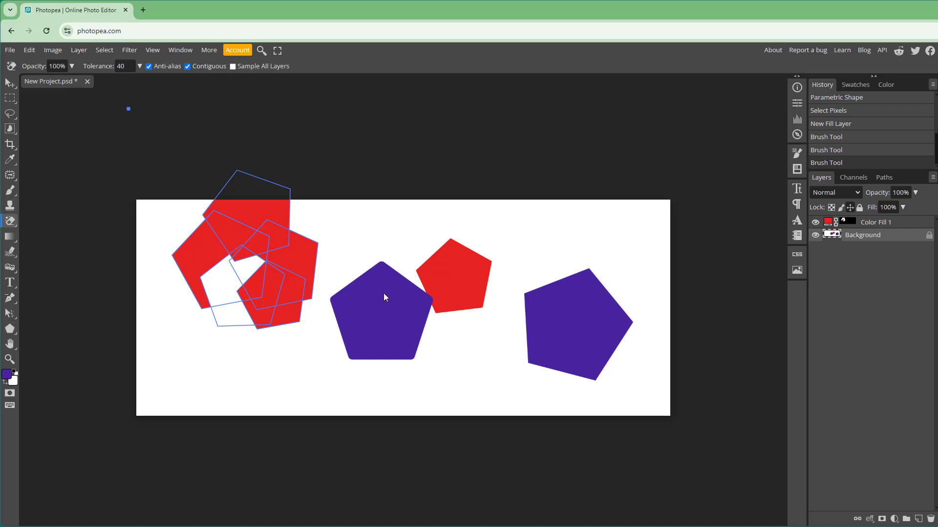
# Erase the rounded purple and red pentagons with the Magic Eraser, then brush a stroke through the right pentagon.
pyautogui.click(384, 297)
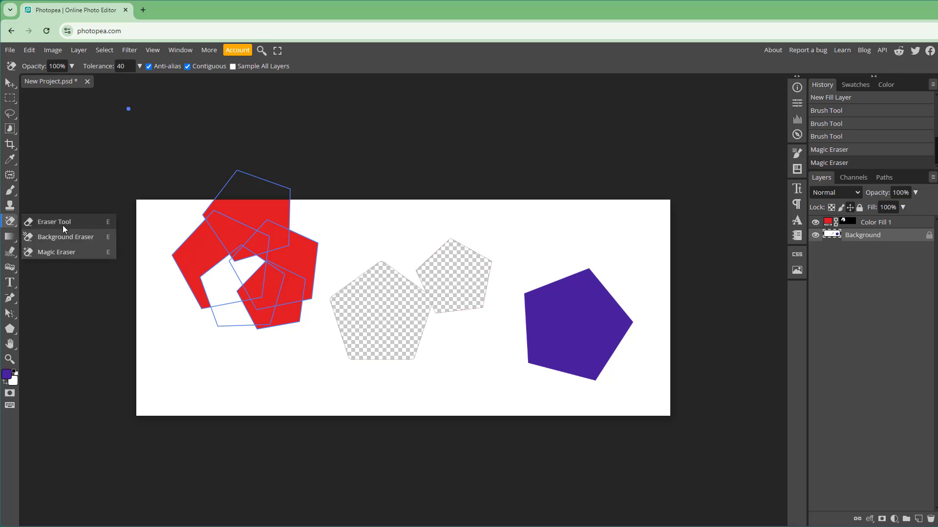
pyautogui.click(53, 222)
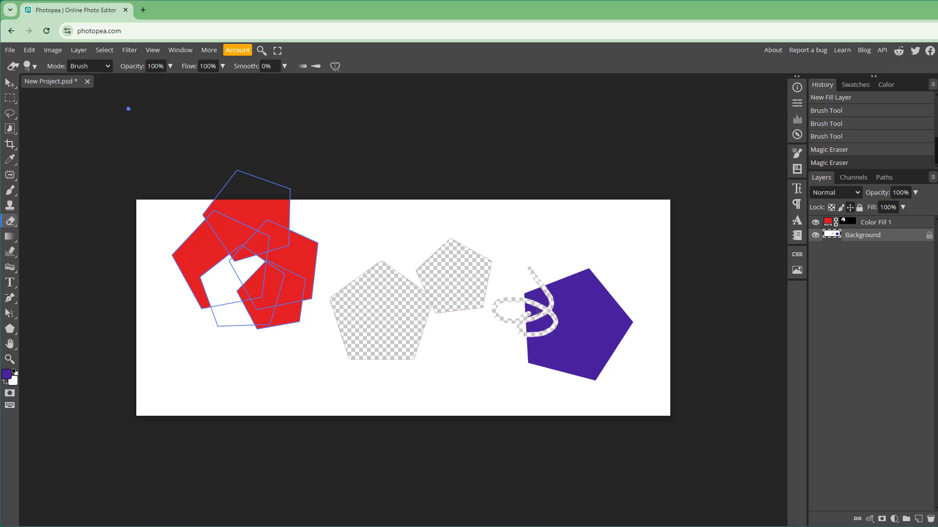